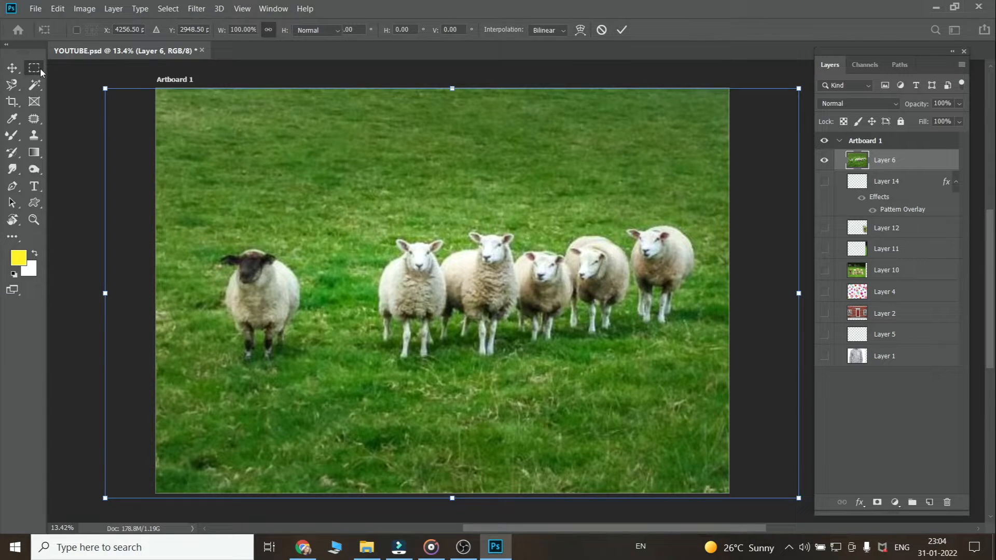
Step: Commit the sheep photo transform and pick the Clone Stamp tool sampling the current layer
click(32, 67)
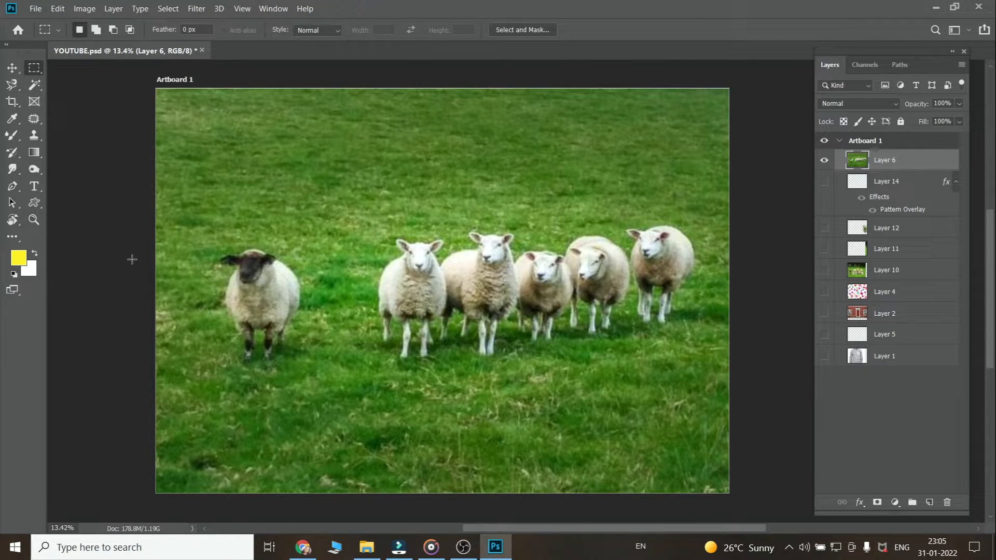
mouse_move(432, 229)
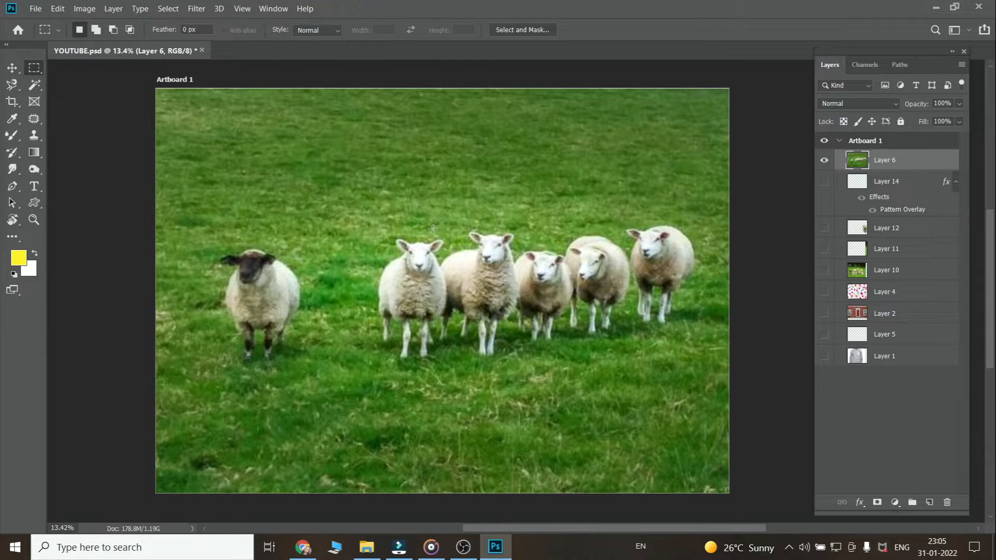
mouse_move(137, 231)
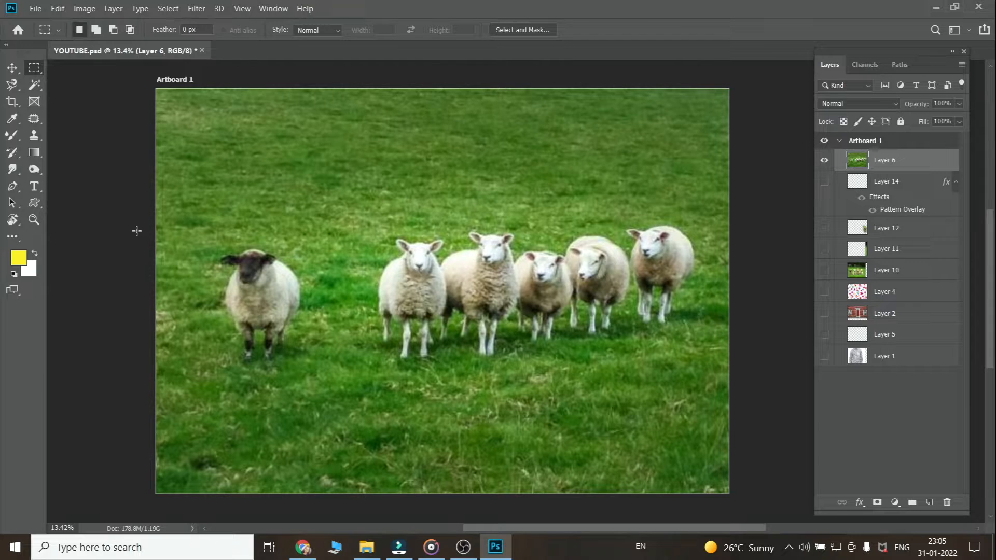
mouse_move(245, 211)
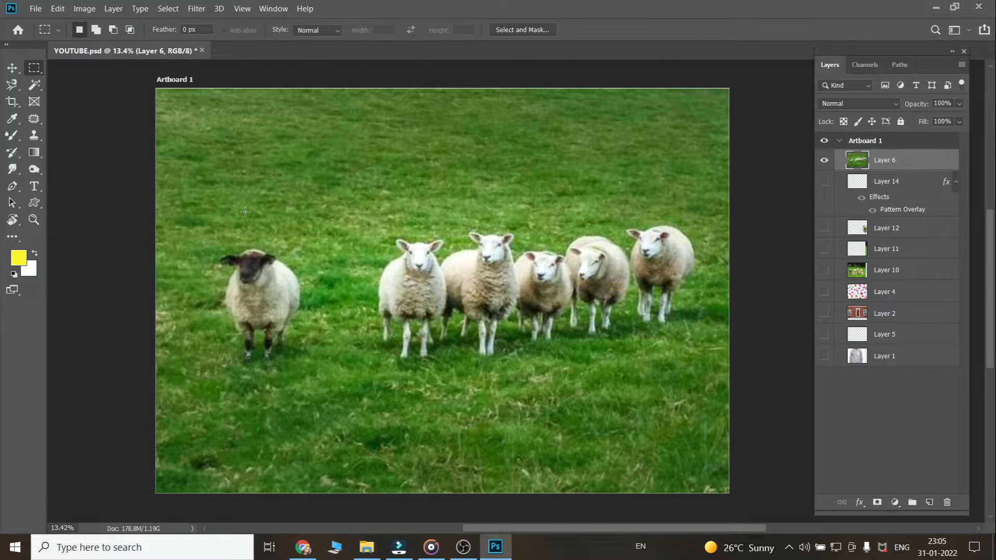
mouse_move(3, 125)
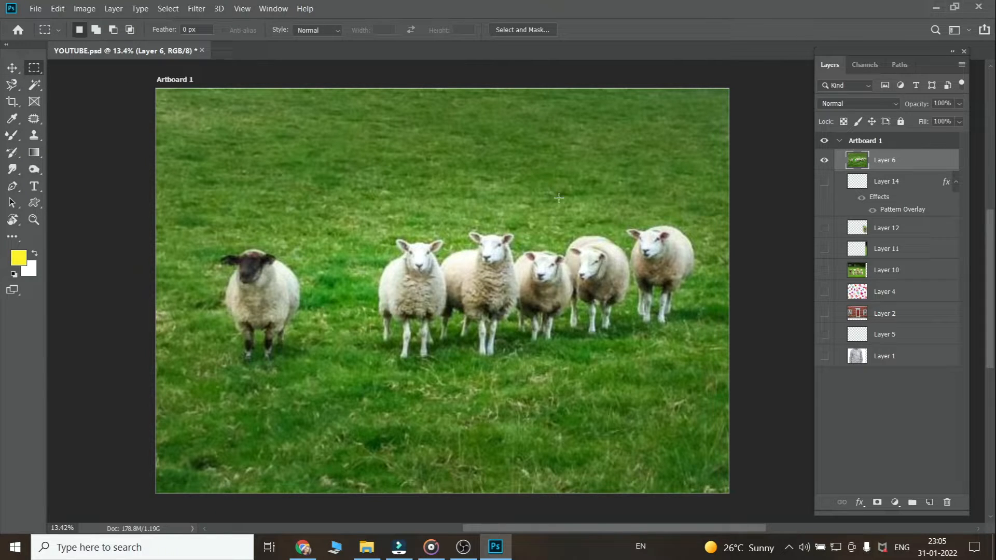
mouse_move(501, 279)
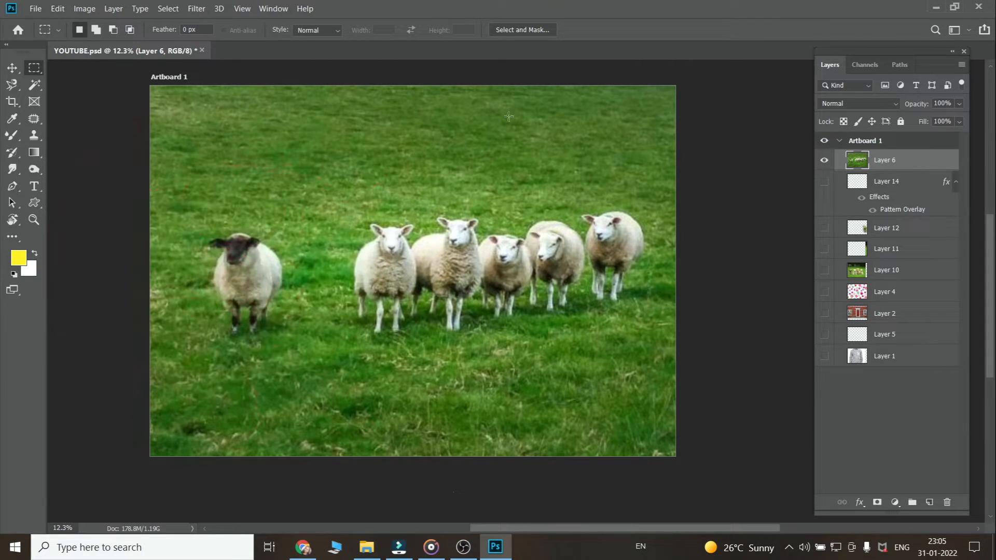
mouse_move(194, 263)
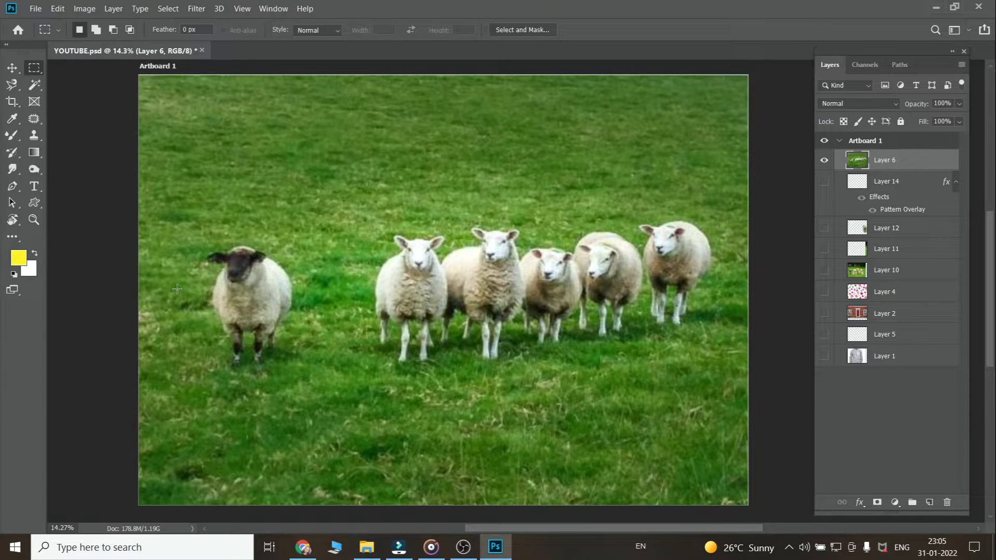
mouse_move(213, 101)
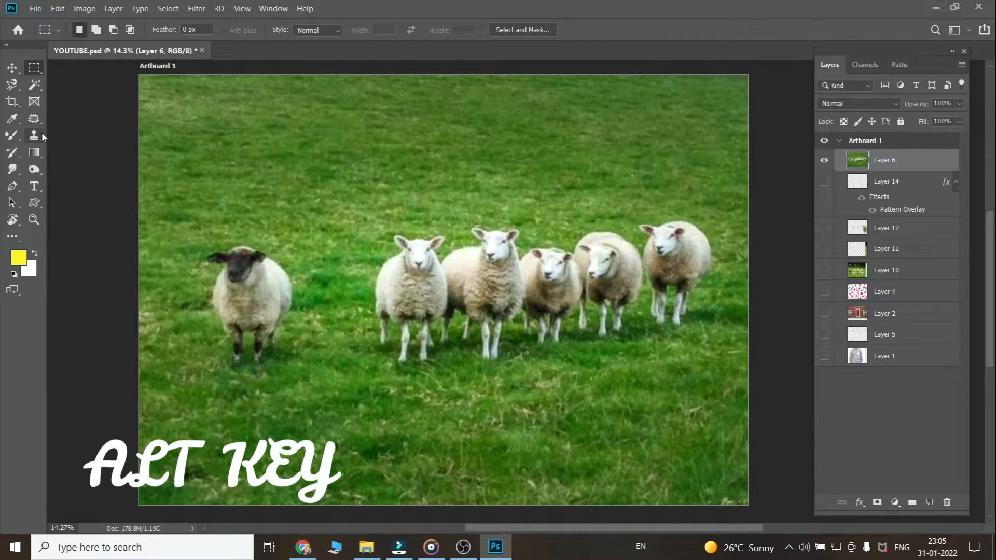
click(33, 135)
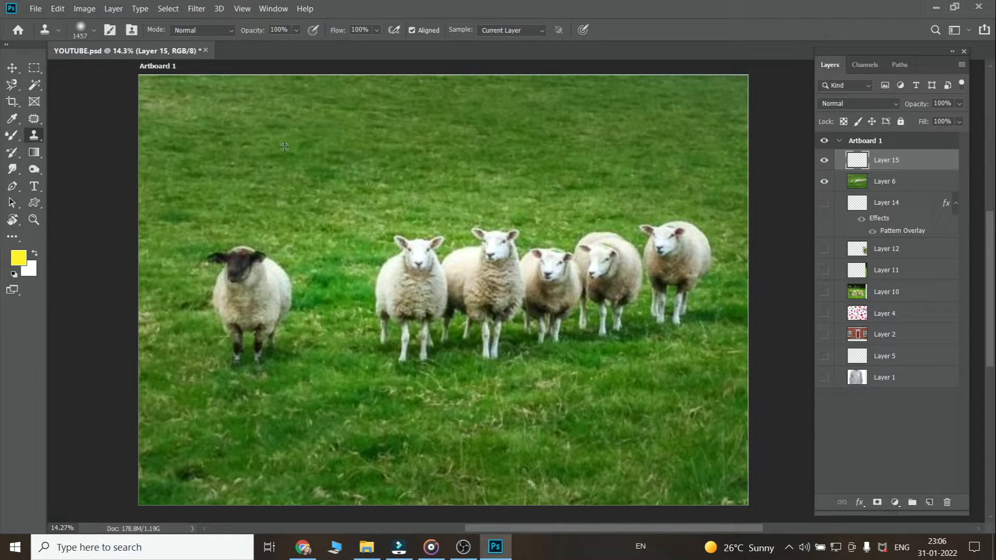
mouse_move(402, 144)
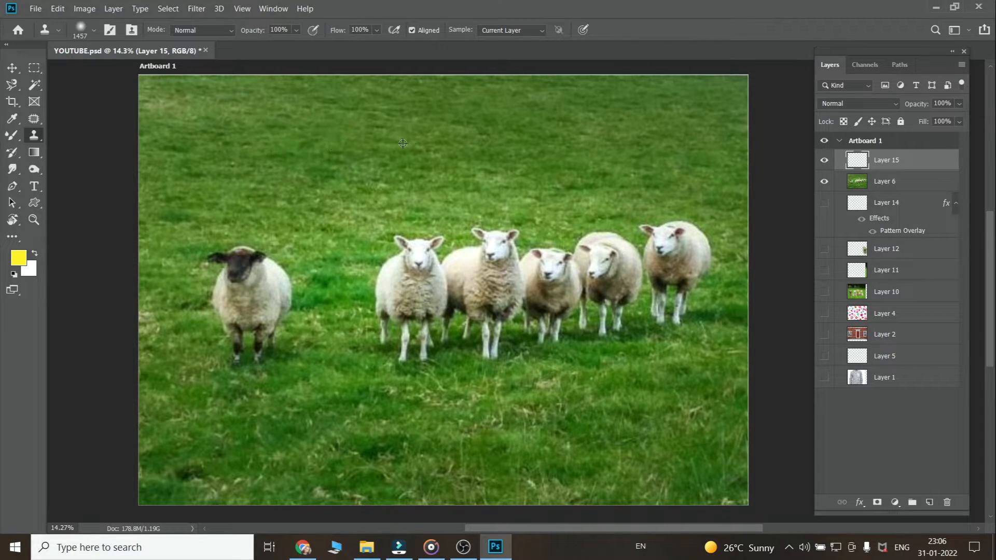
mouse_move(293, 161)
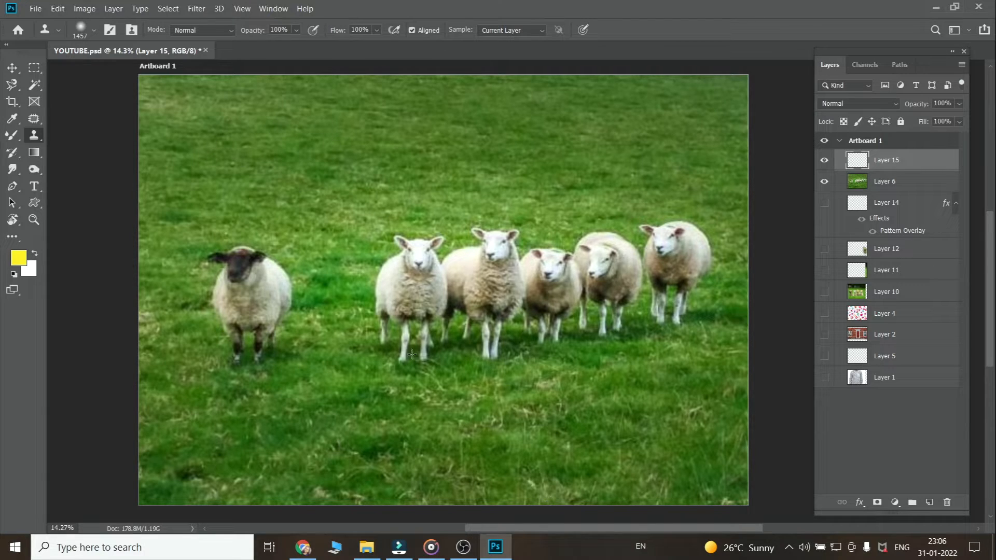
mouse_move(372, 313)
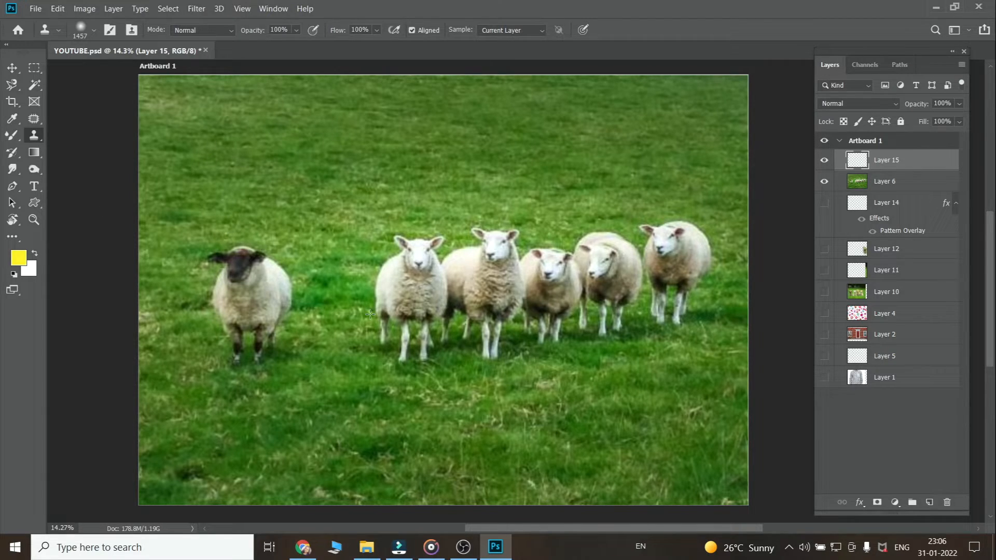
Step: Clone grass over the left black-faced sheep until it vanishes from the field
click(884, 181)
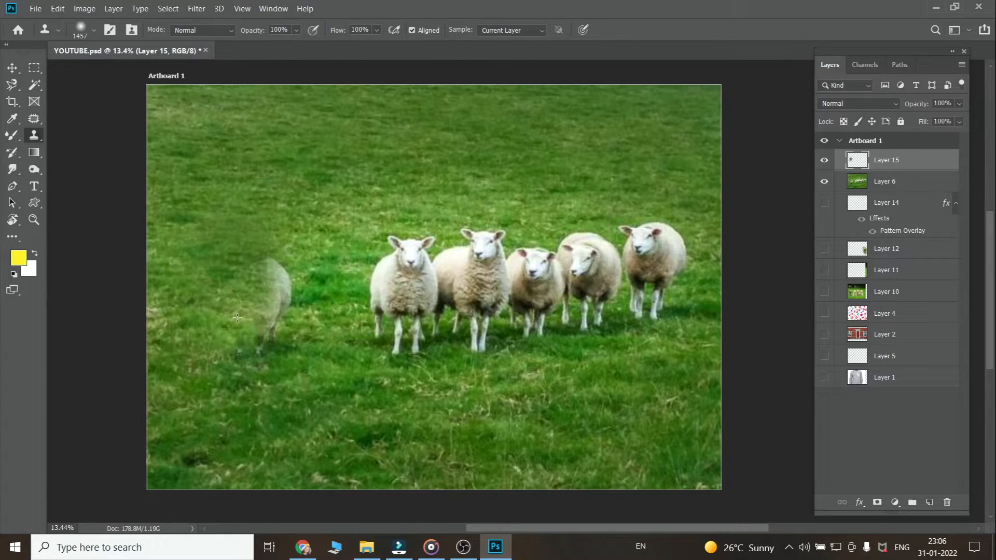
drag(238, 318, 273, 295)
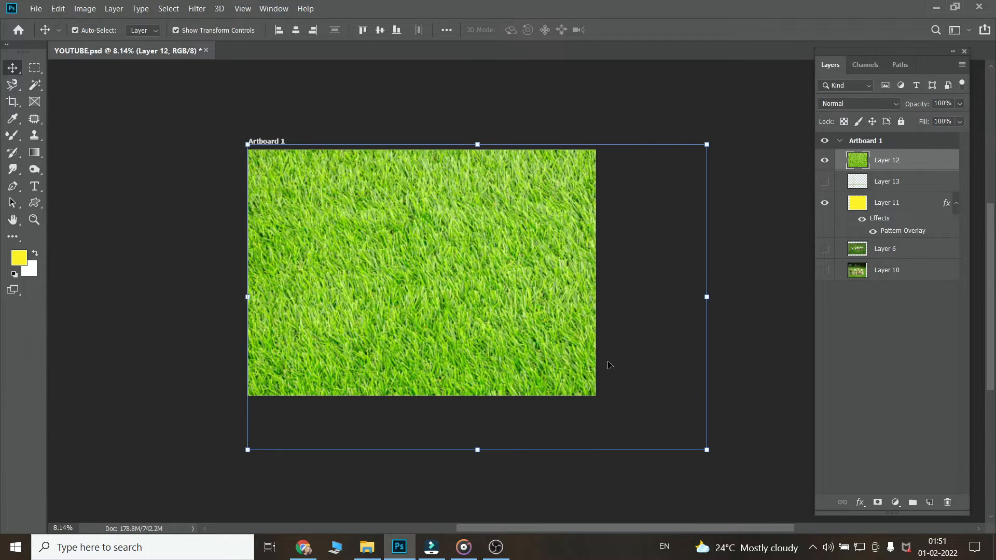
Step: Switch from the Clone Stamp to the Pattern Stamp Tool in the stamp tool group
click(33, 135)
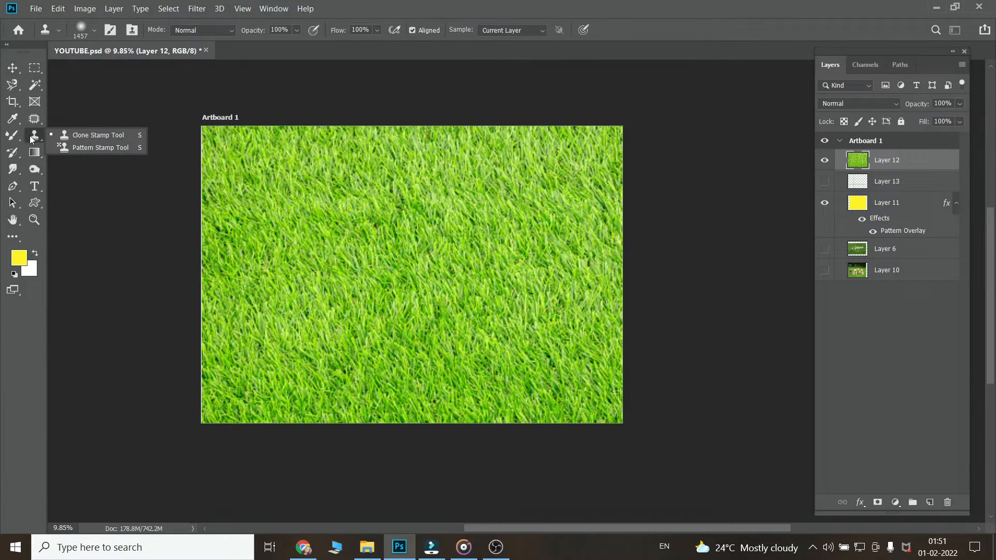
mouse_move(99, 148)
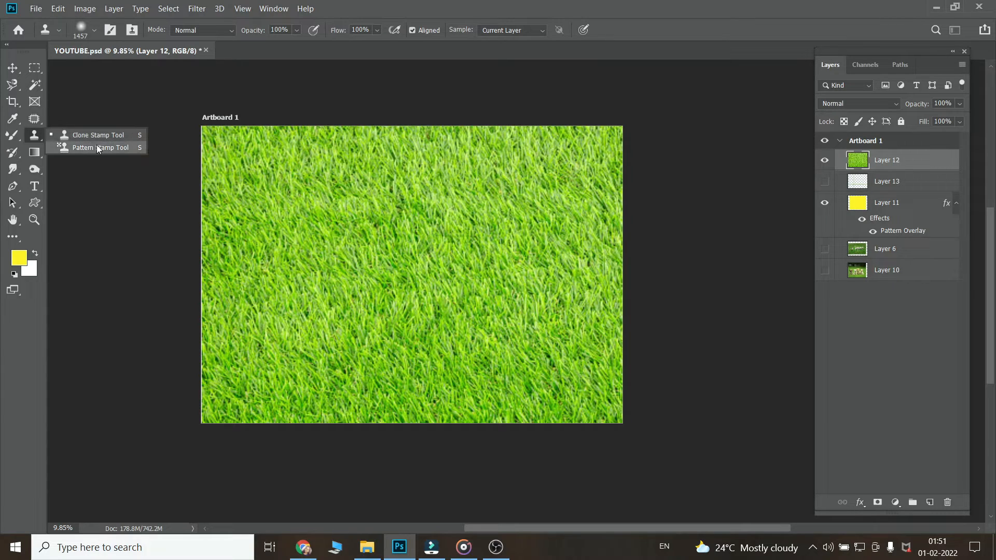
click(101, 148)
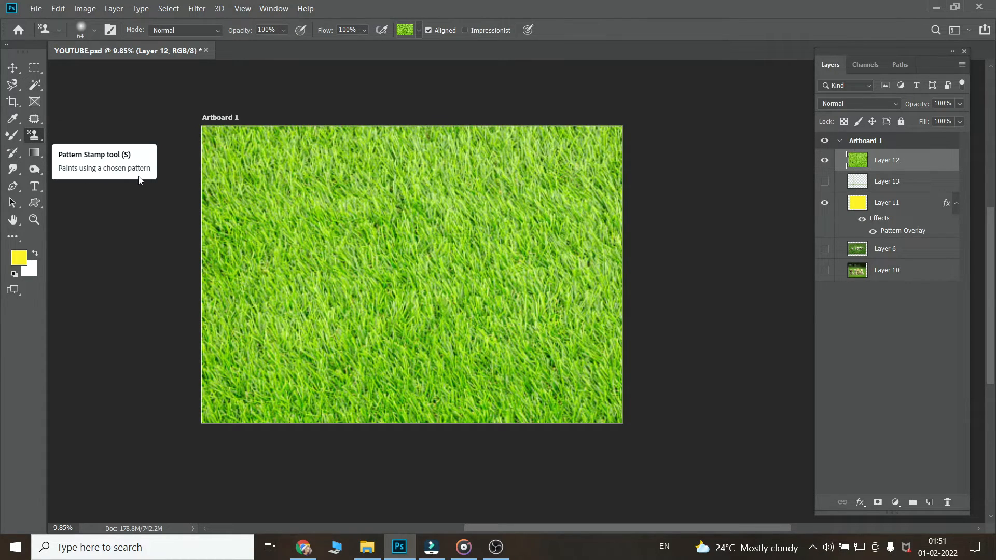
mouse_move(59, 181)
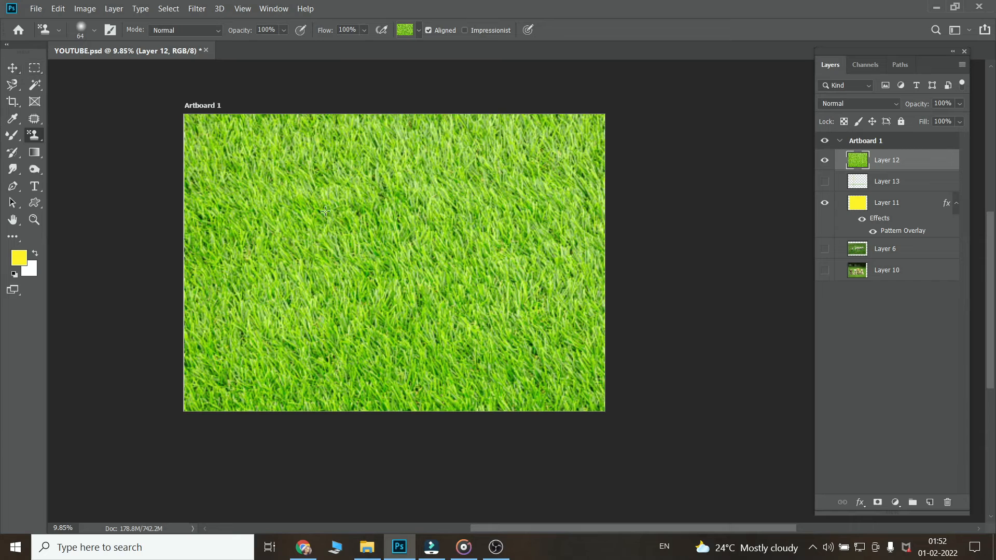
click(62, 9)
text(GRASS)
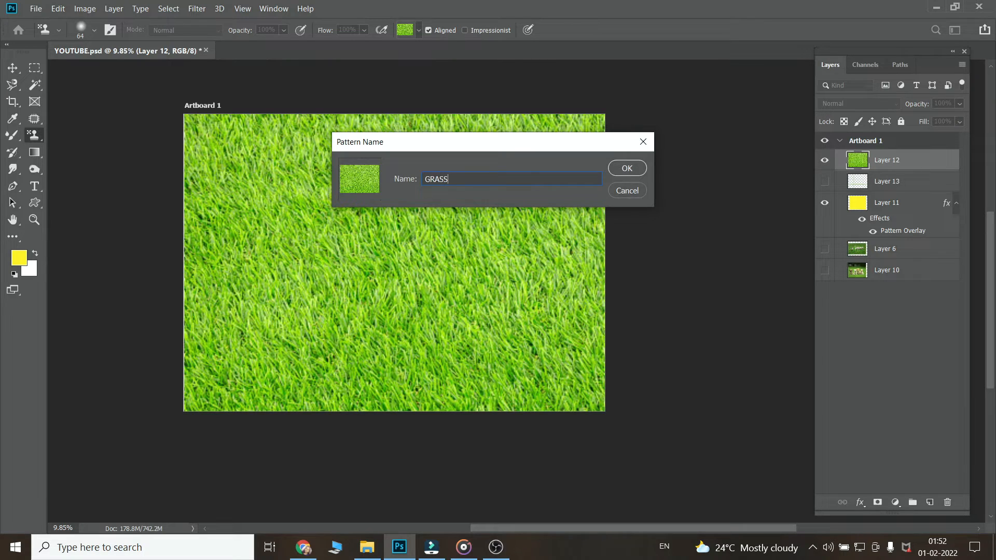
Step: Save the grass pattern as GRASS and hide the grass layer to show the bricks
click(627, 167)
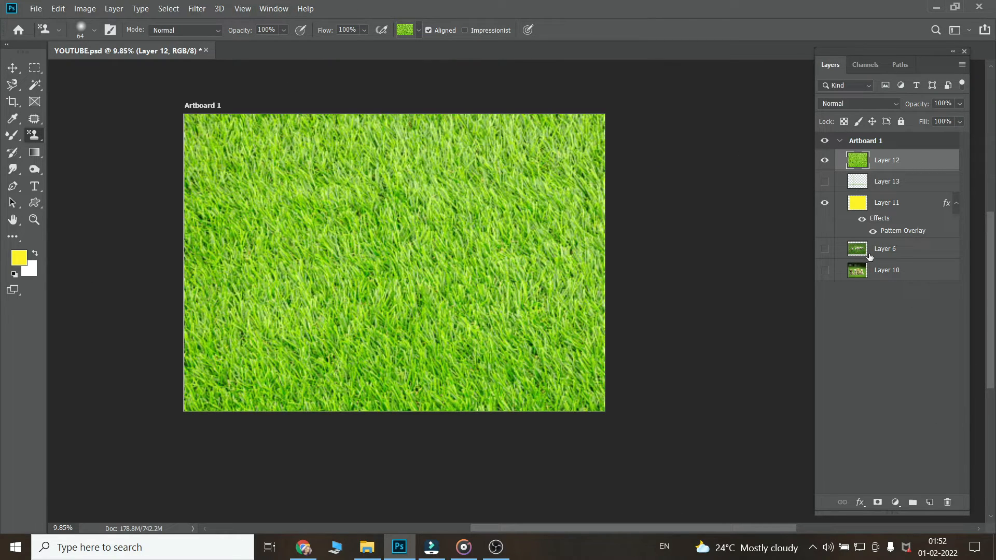
click(823, 181)
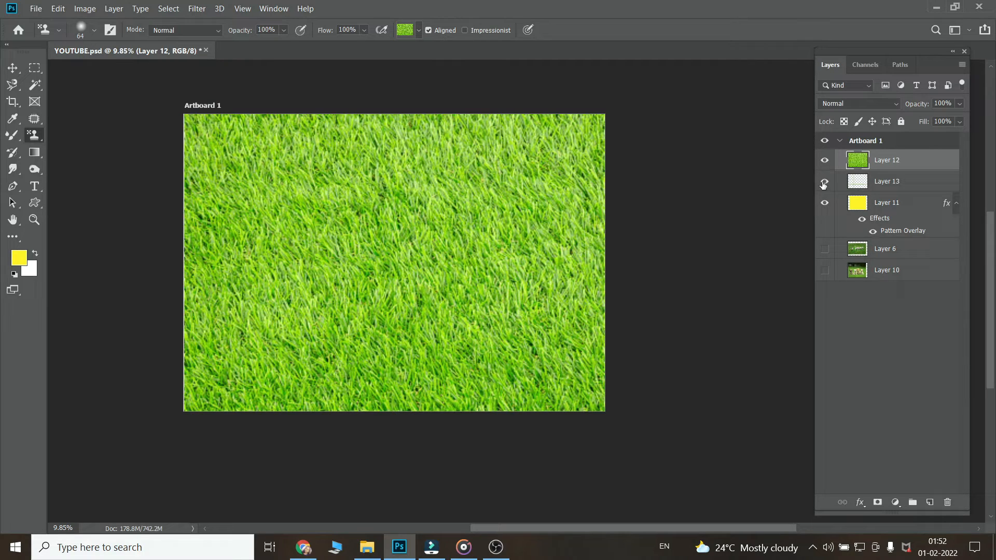
click(824, 159)
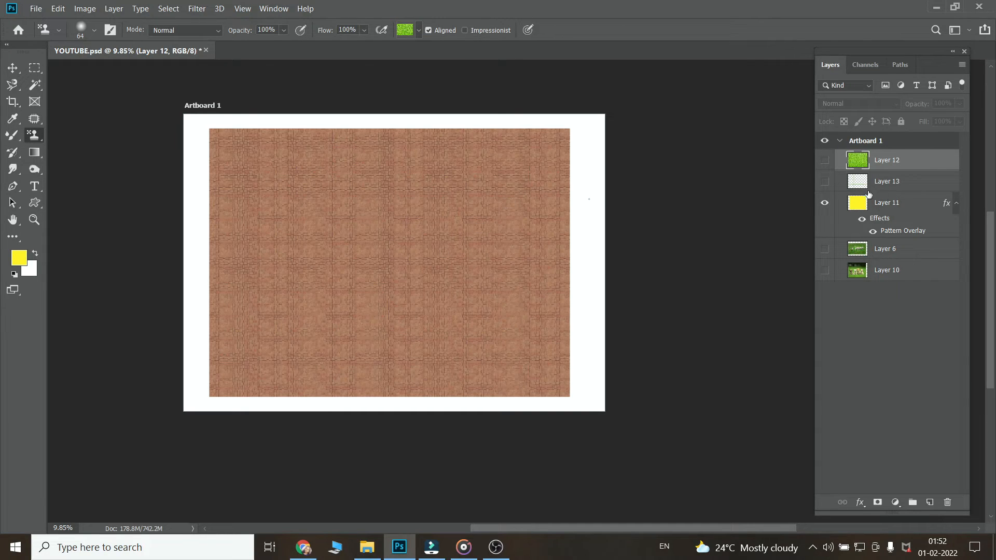
Step: Set the stamp size to 100 px, dismiss the hidden-layer warning, and add Layer 14
click(824, 181)
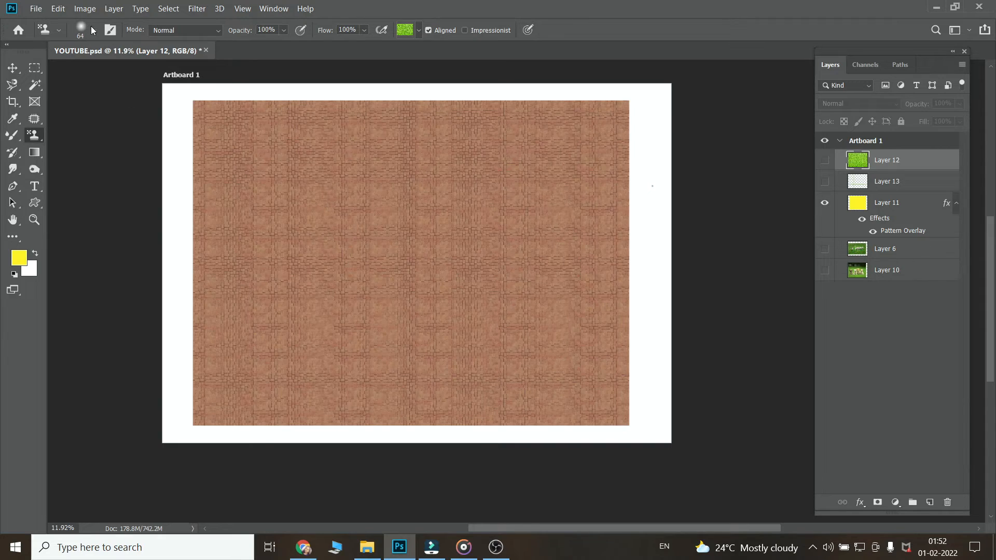
click(81, 29)
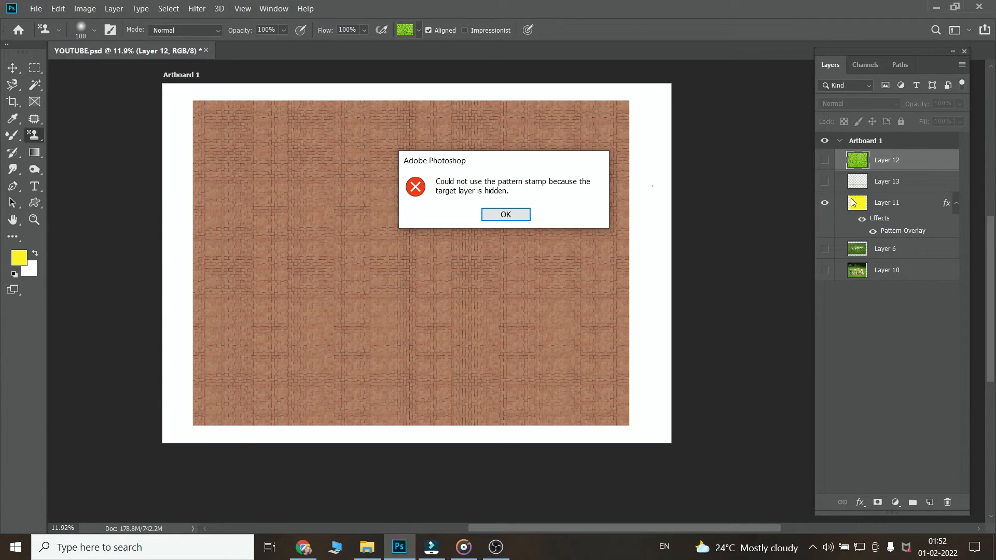
click(506, 214)
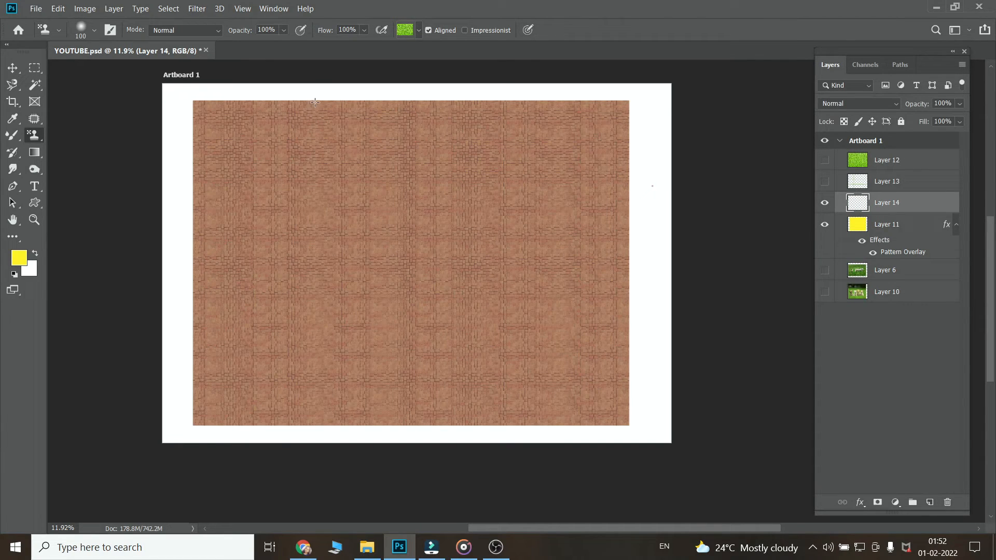
Step: Stamp two vertical and two horizontal GRASS strips across the bricks on Layer 14
drag(316, 102, 317, 413)
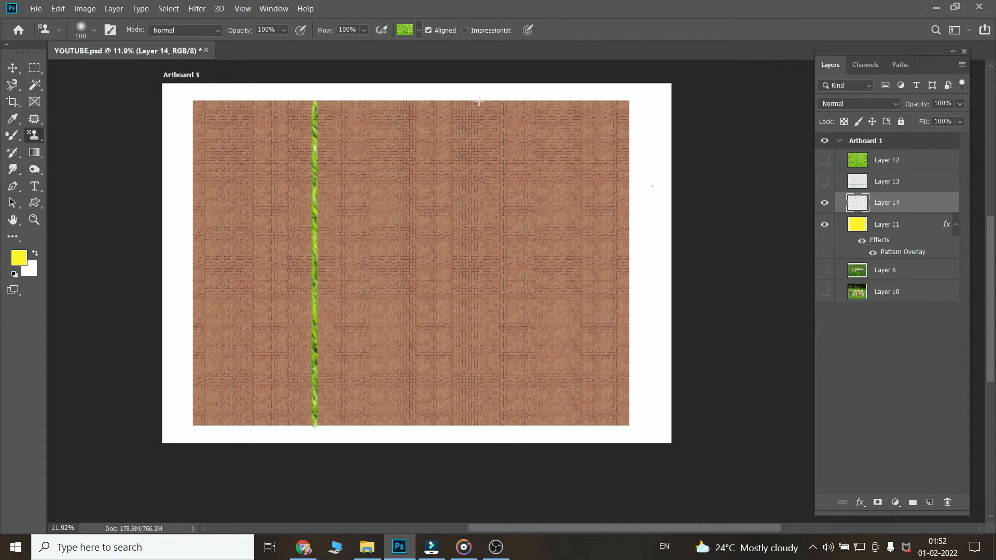
drag(478, 101, 478, 425)
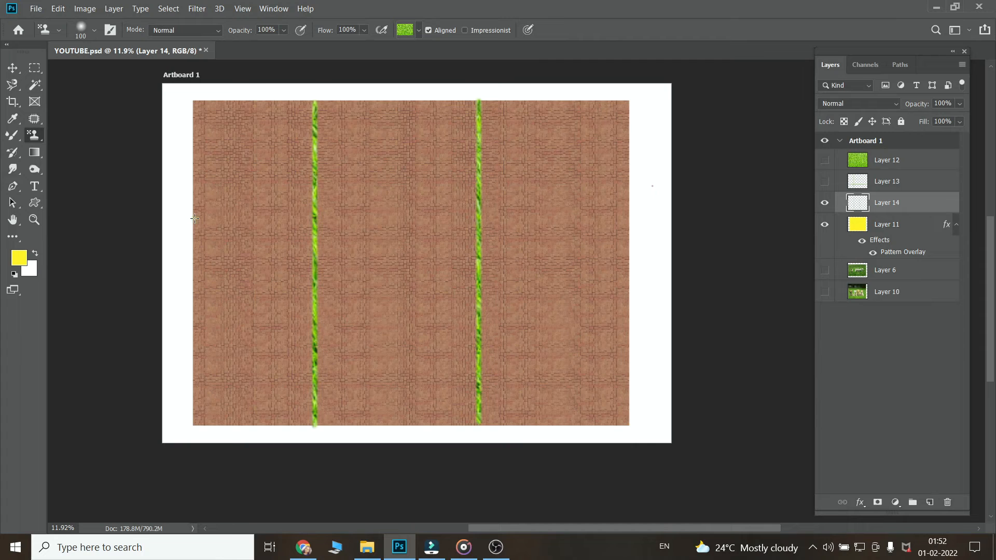
drag(194, 218, 625, 218)
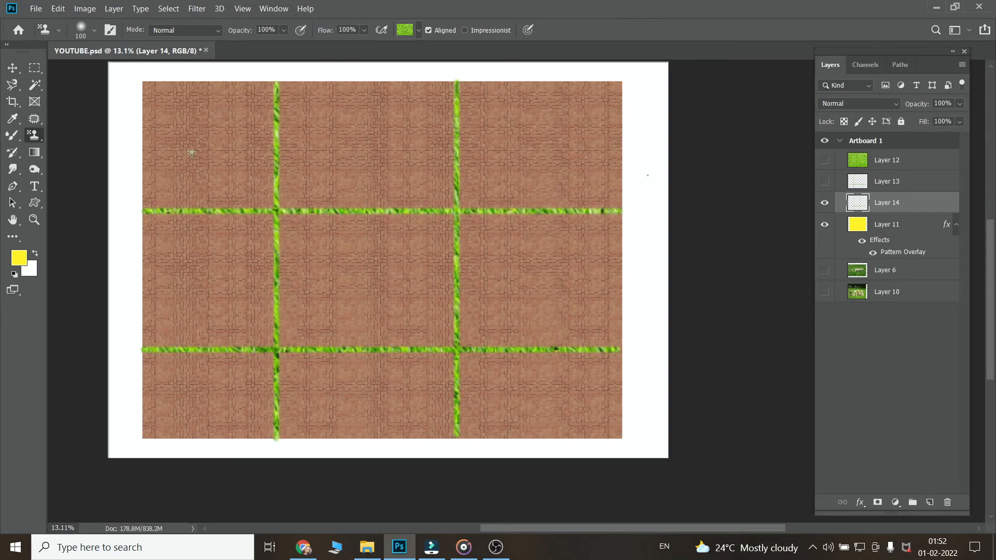
drag(210, 147, 432, 254)
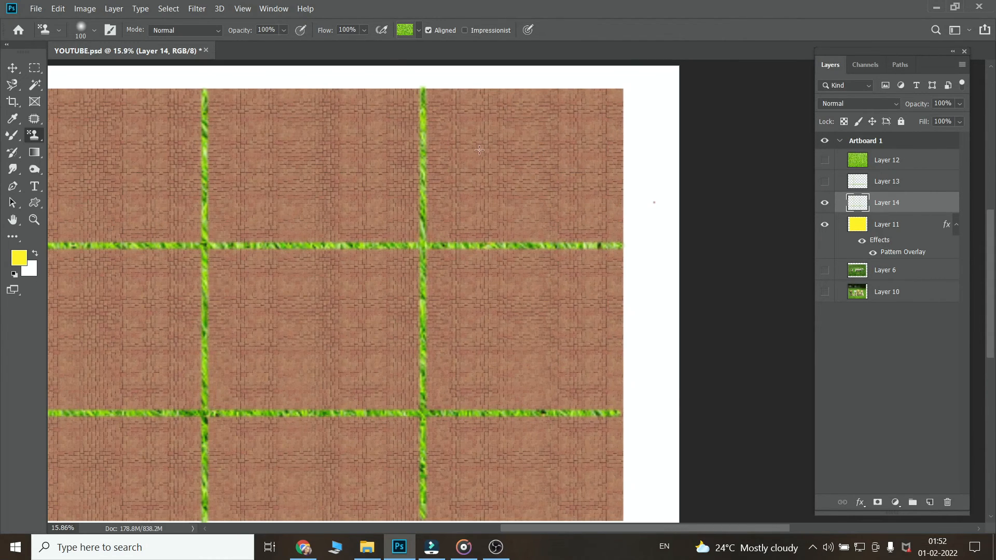
click(418, 30)
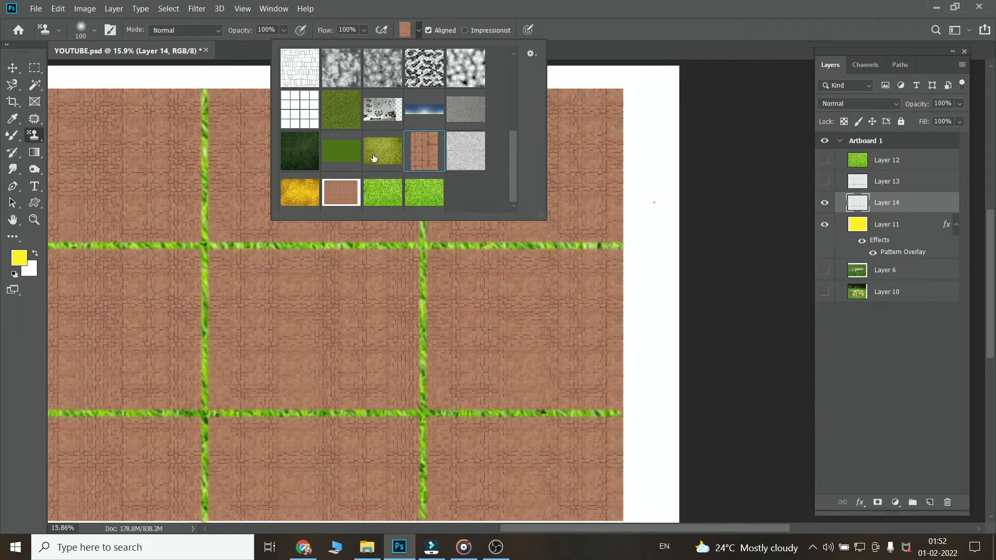